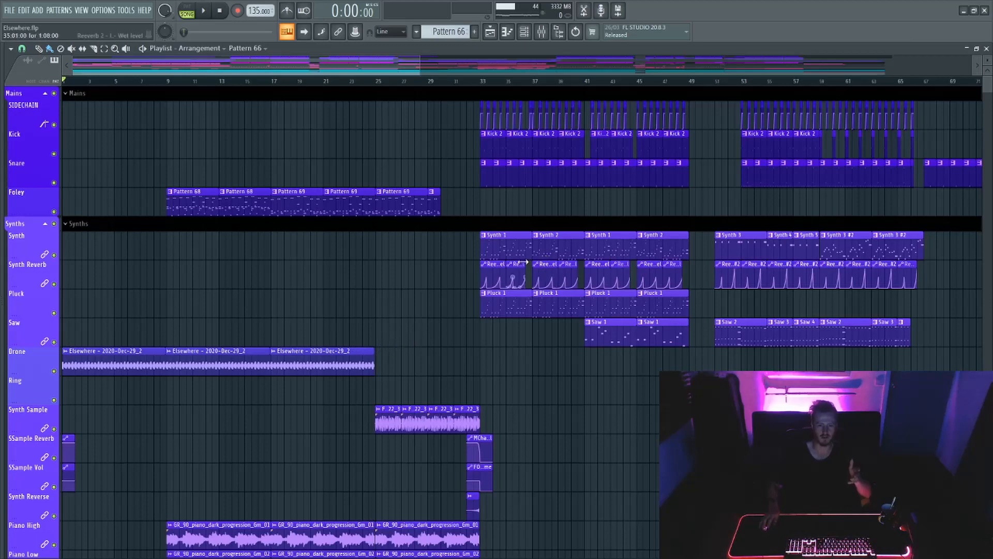
Scroll the Playlist down to the piano tracks and along through the progression
scroll(down, 3)
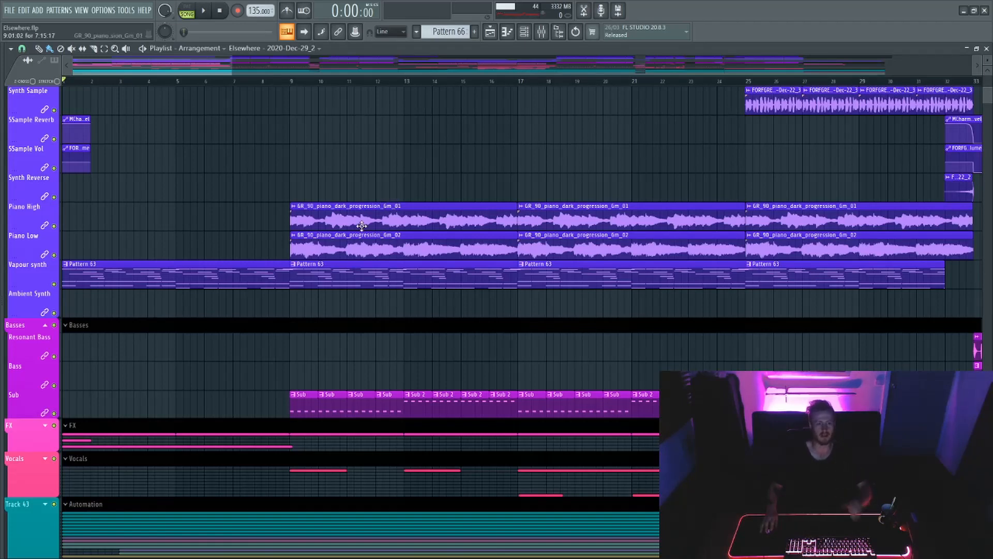
scroll(right, 3)
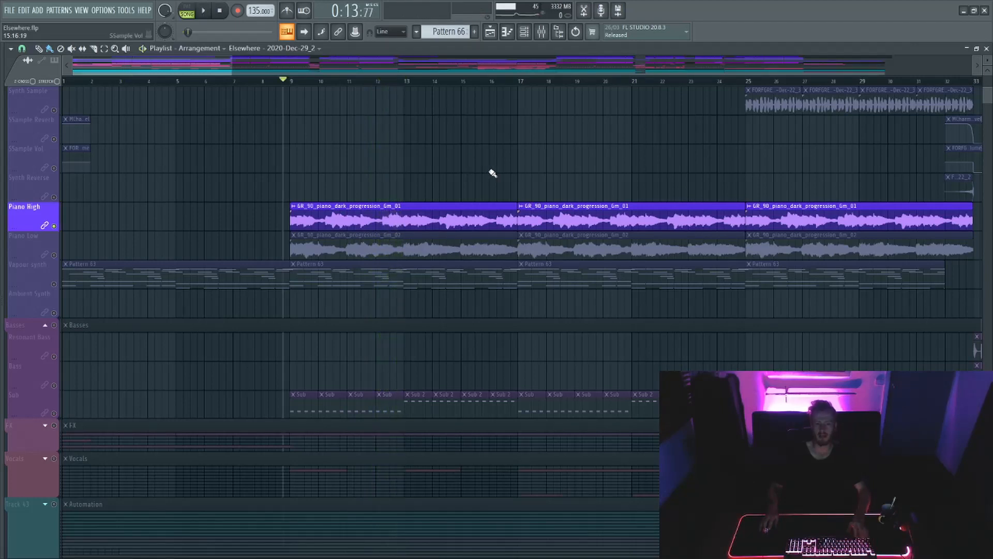
mouse_move(500, 155)
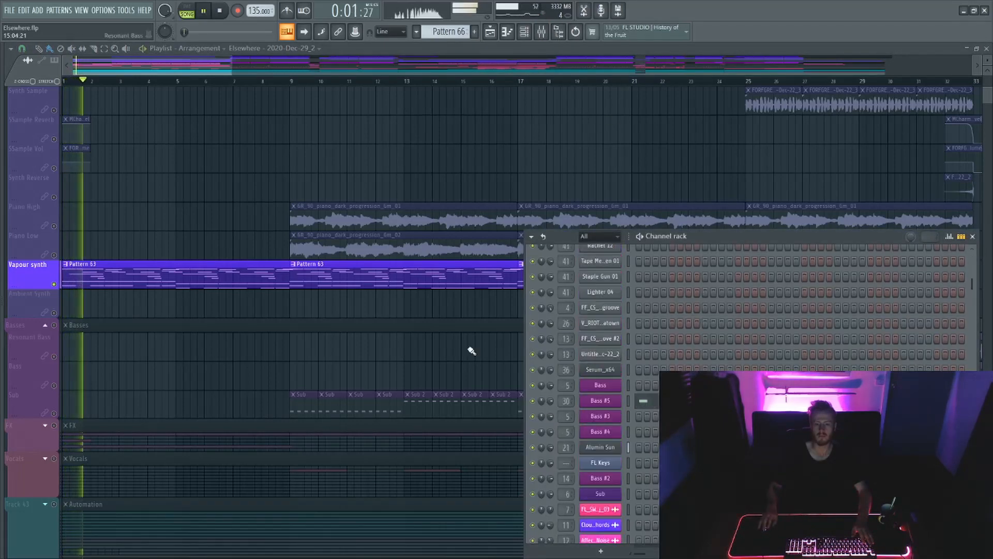
Open the Alumin Sun channel's FLEX plugin window from the Channel rack
click(601, 448)
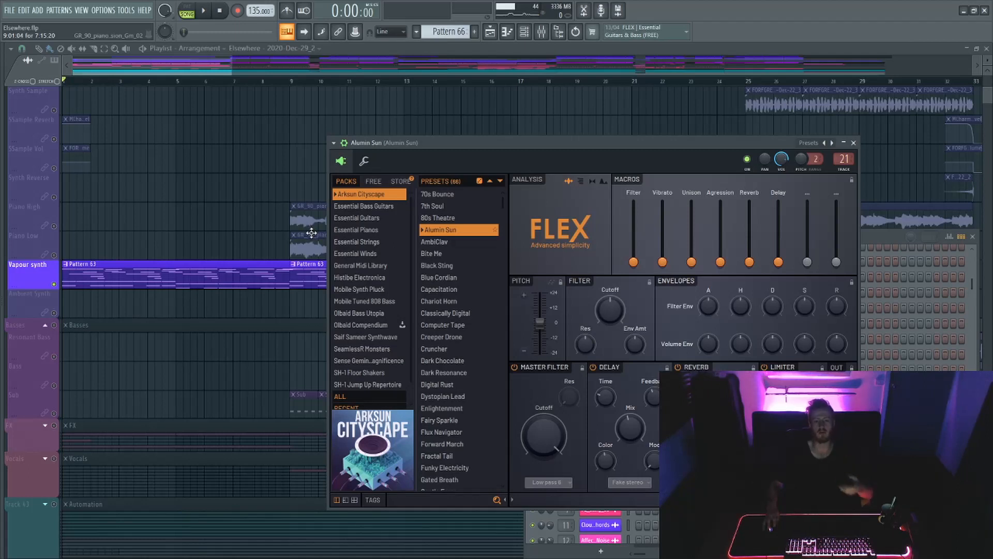
mouse_move(305, 253)
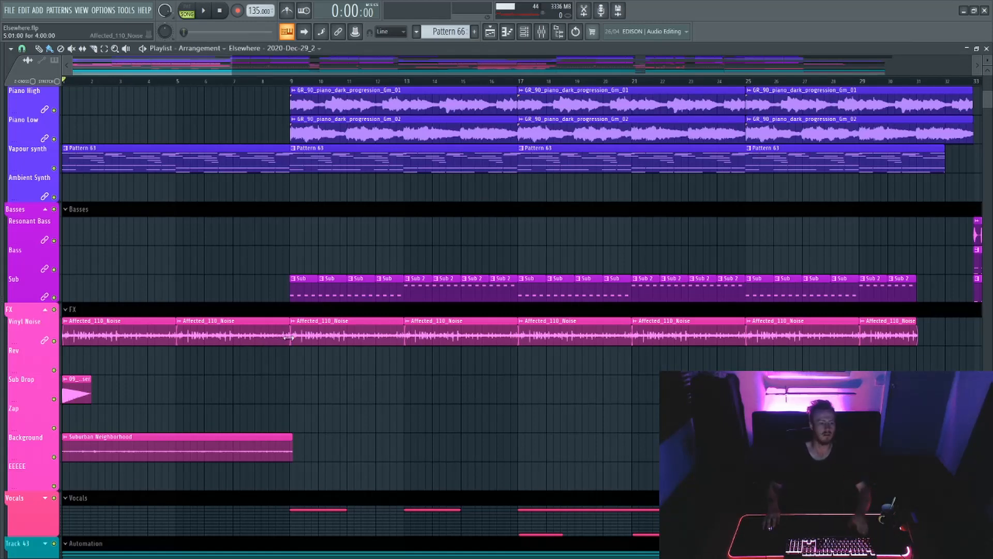
Scroll the Playlist down to the vinyl noise, sub drop and background FX tracks
scroll(down, 3)
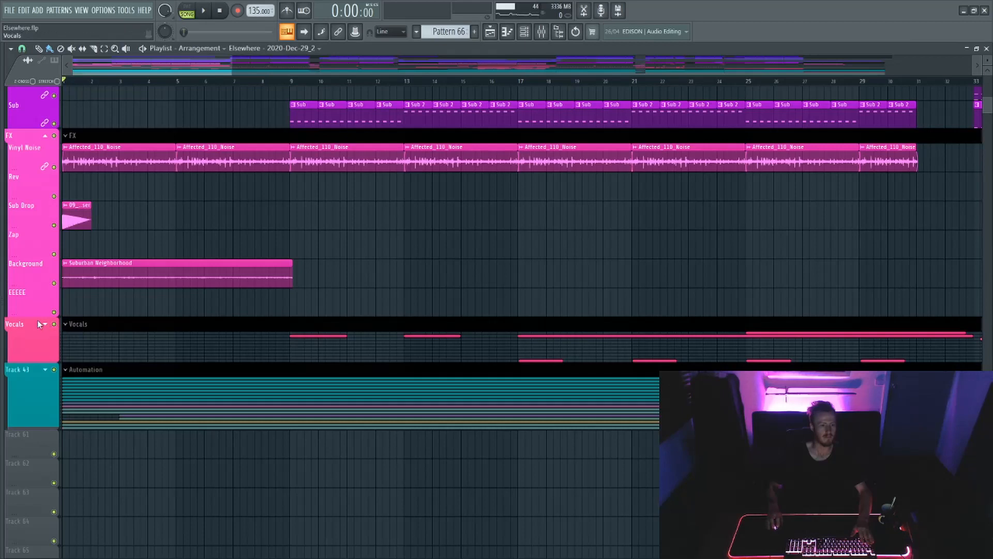
click(239, 82)
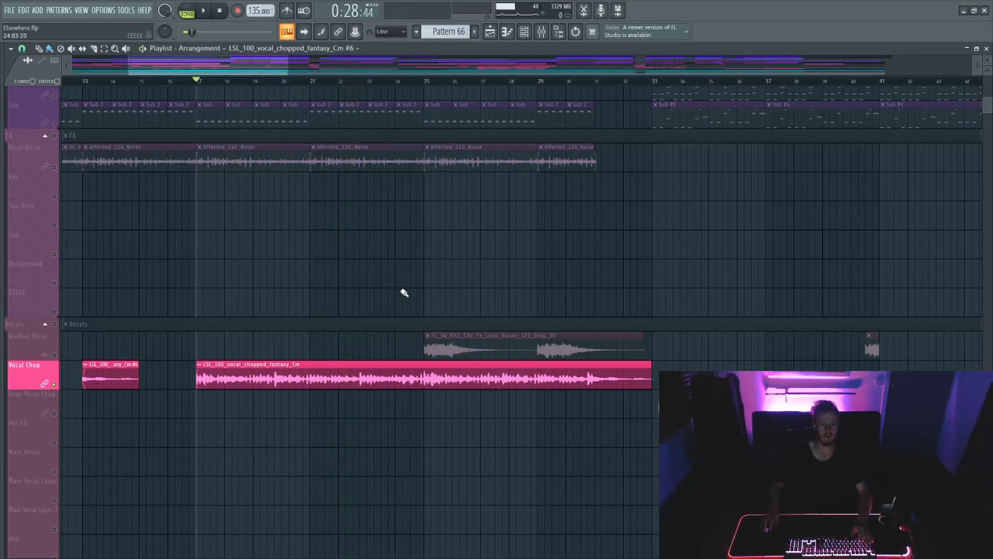
mouse_move(430, 292)
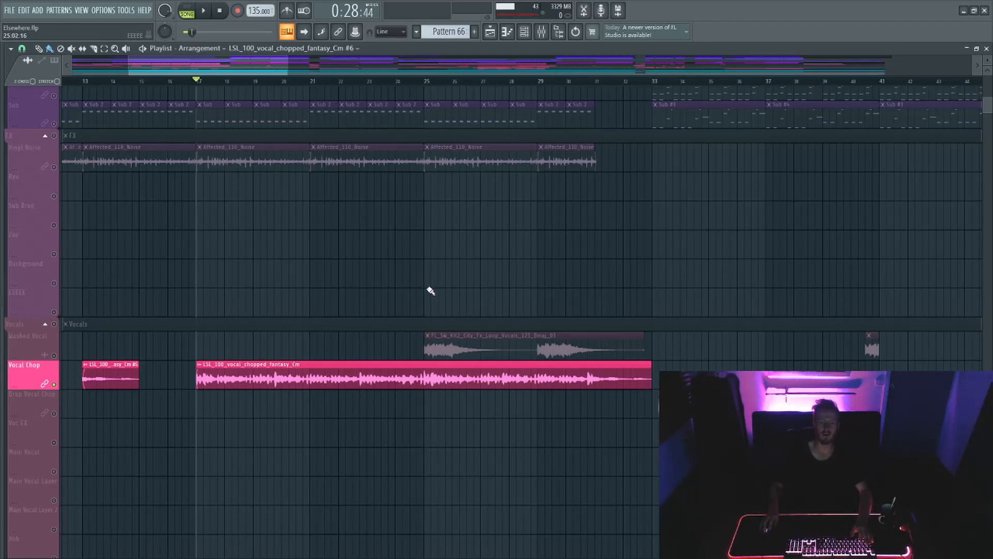
mouse_move(428, 308)
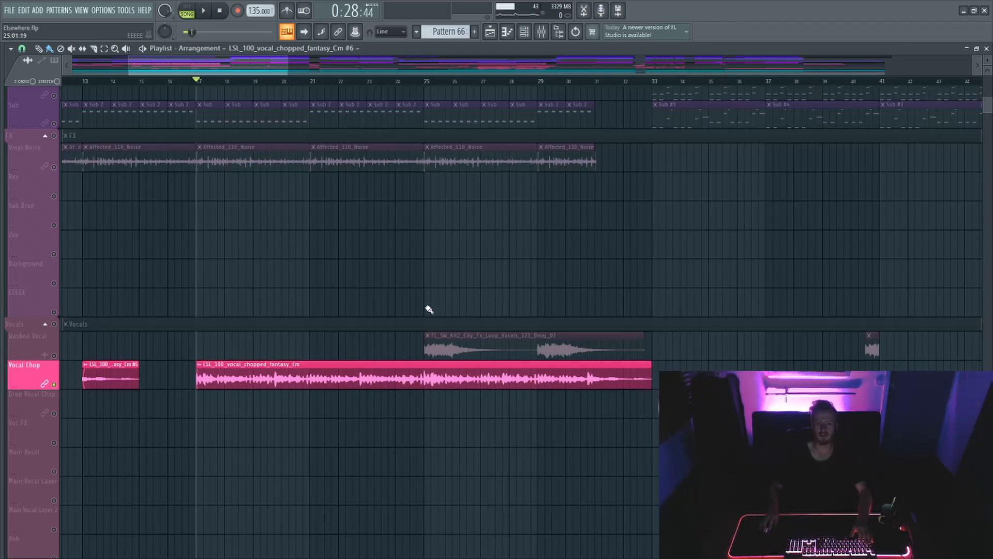
mouse_move(444, 292)
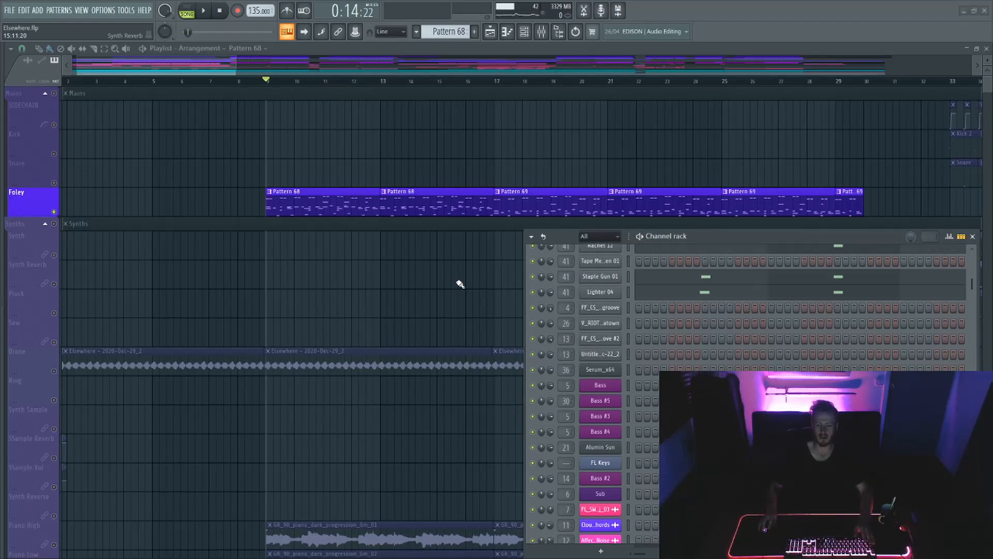
mouse_move(447, 290)
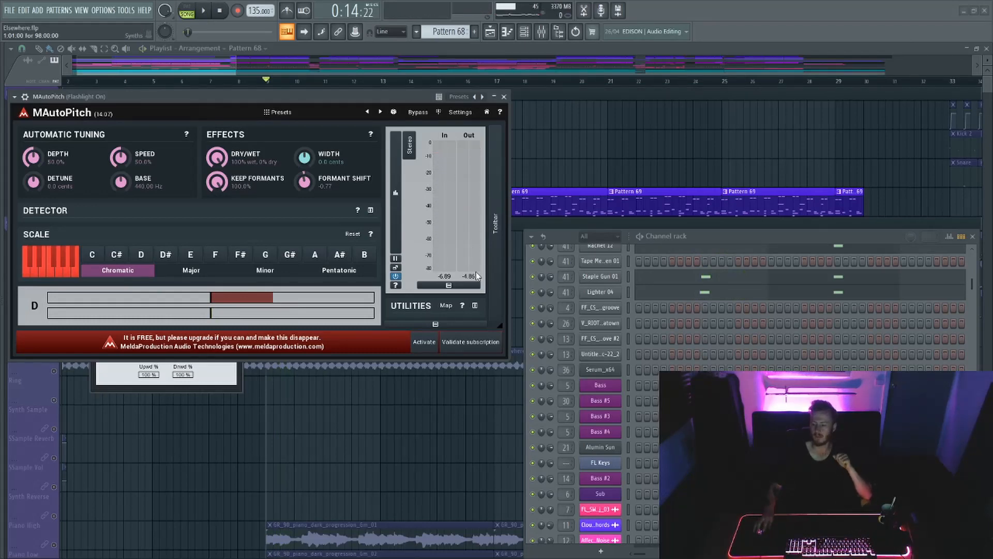
Lower MAutoPitch's Formant Shift knob to -3.17
drag(304, 182, 304, 193)
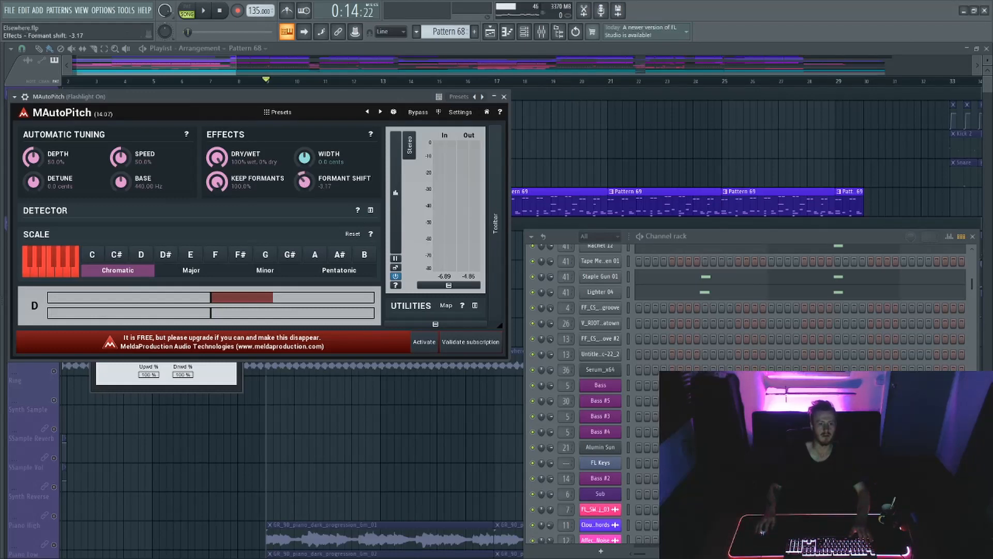
click(504, 97)
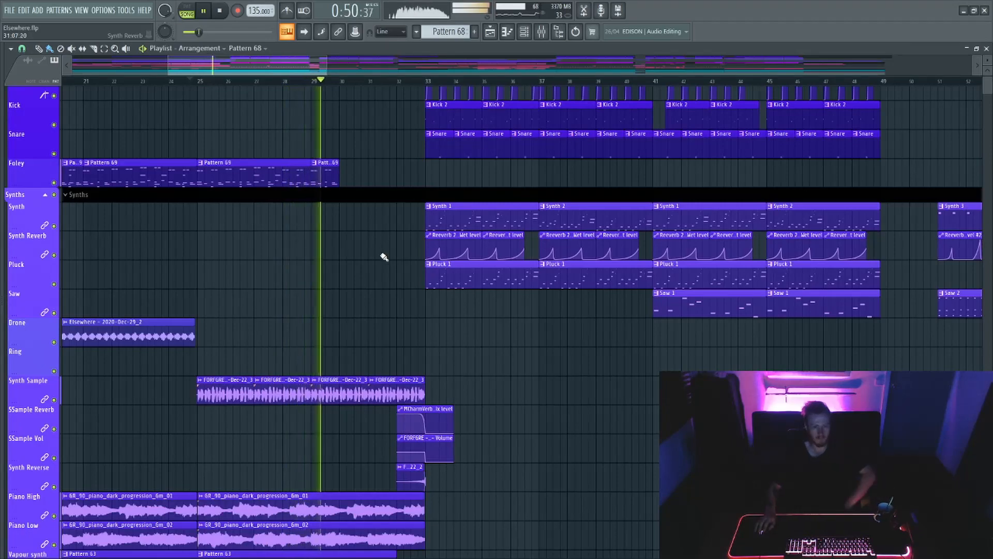
Scroll the Playlist down through the Synths and Basses tracks during playback
scroll(down, 3)
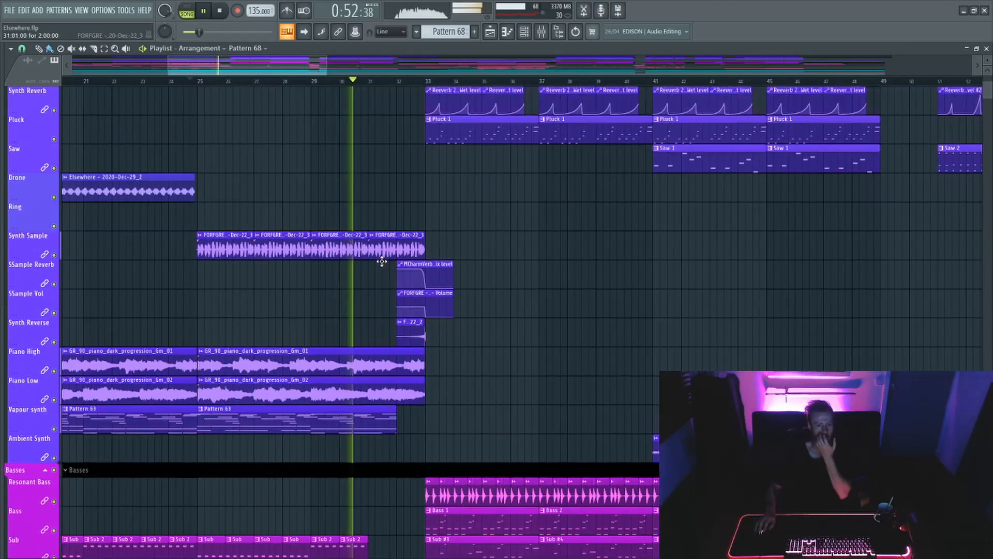
scroll(down, 3)
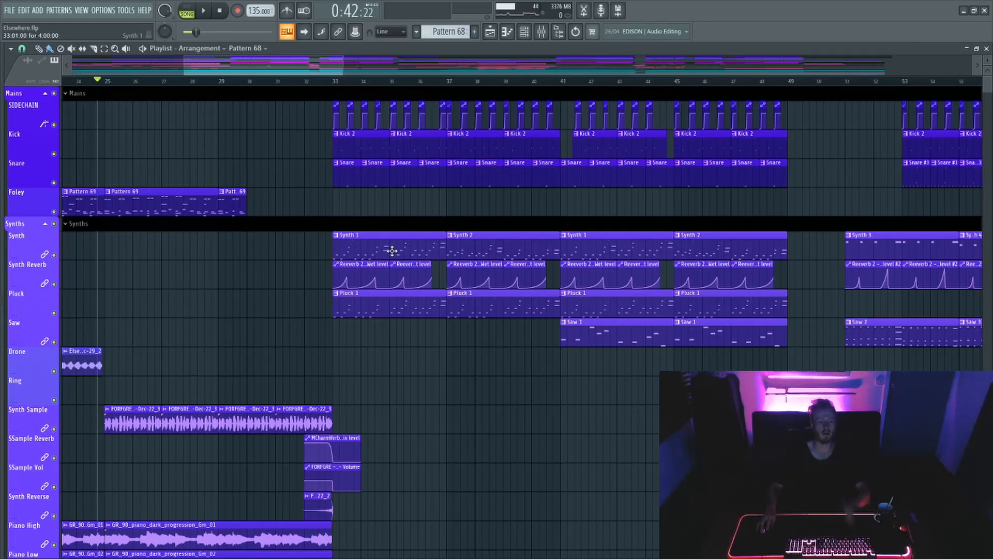
mouse_move(401, 258)
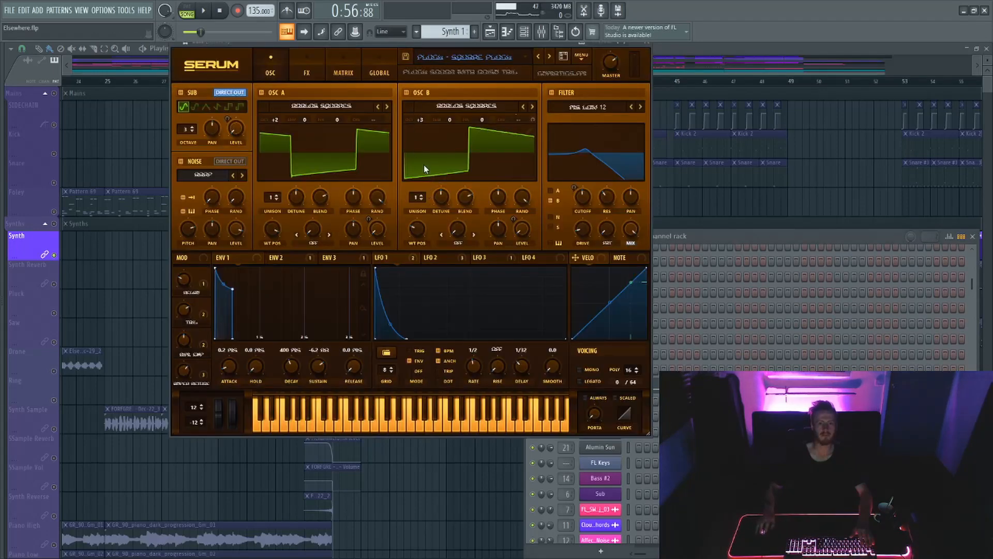
mouse_move(507, 322)
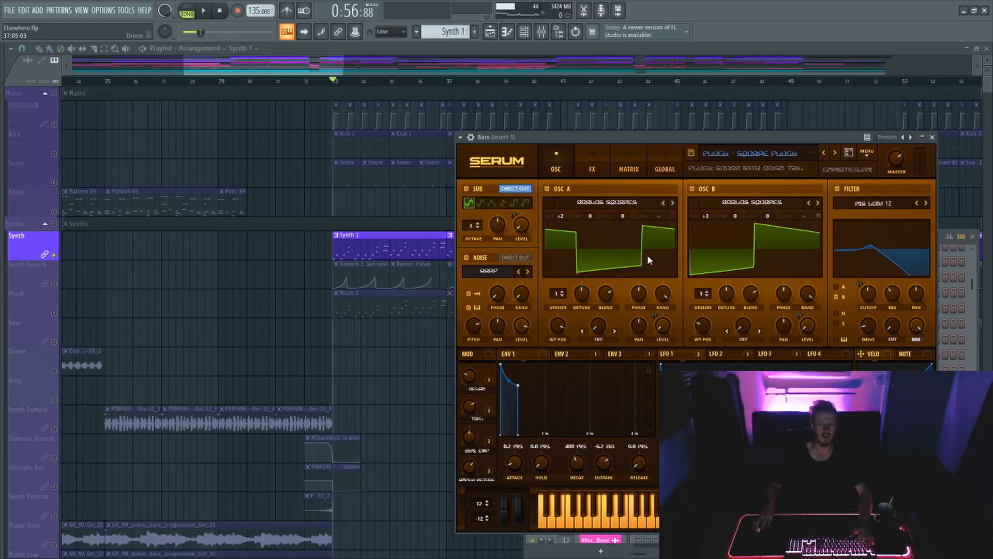
mouse_move(862, 297)
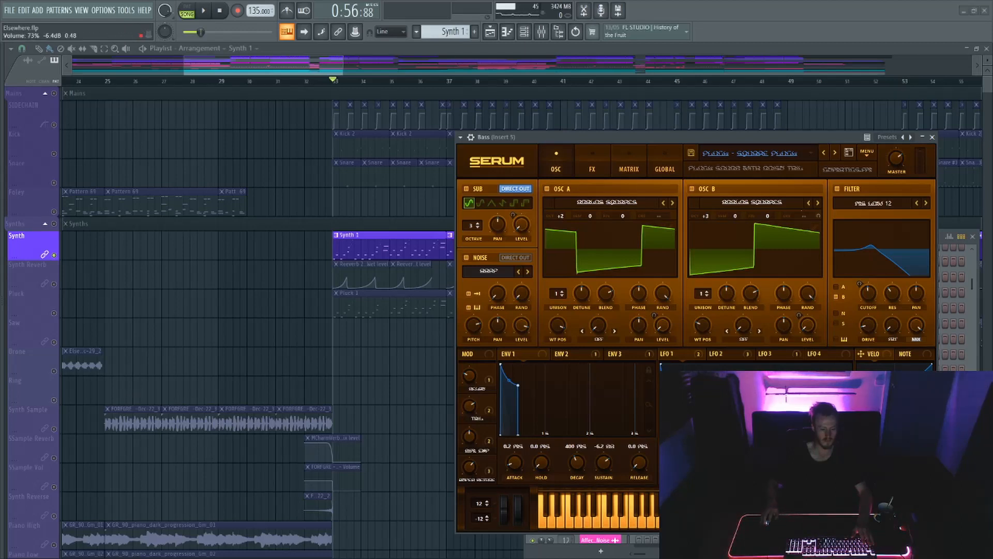
Bring up the Bass channel's Serum window with its square-wave oscillators and filter
click(206, 12)
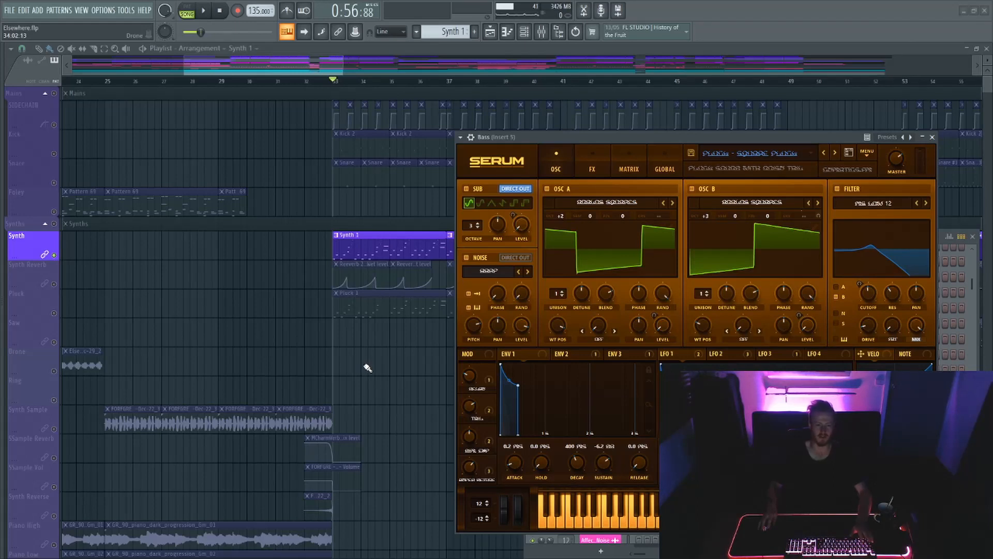
mouse_move(375, 360)
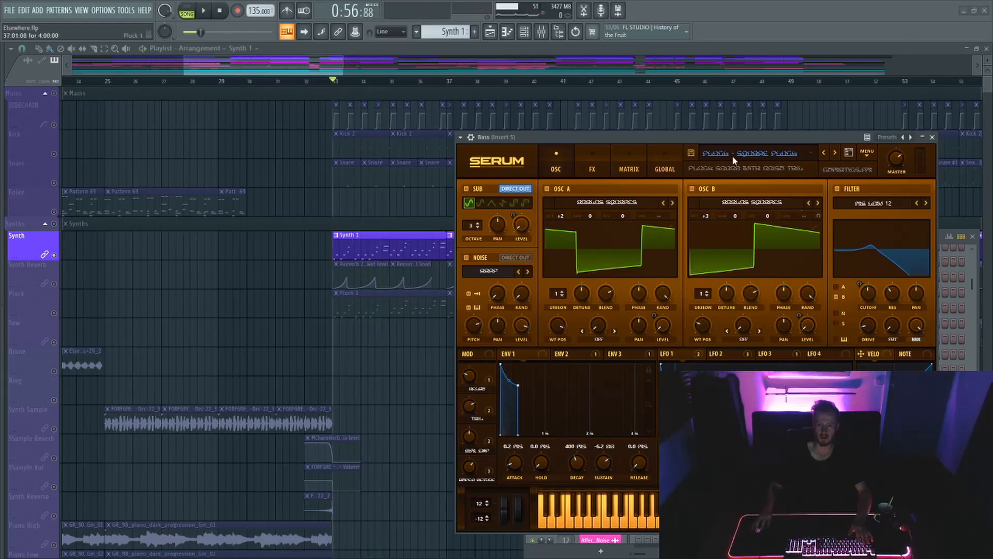
mouse_move(774, 161)
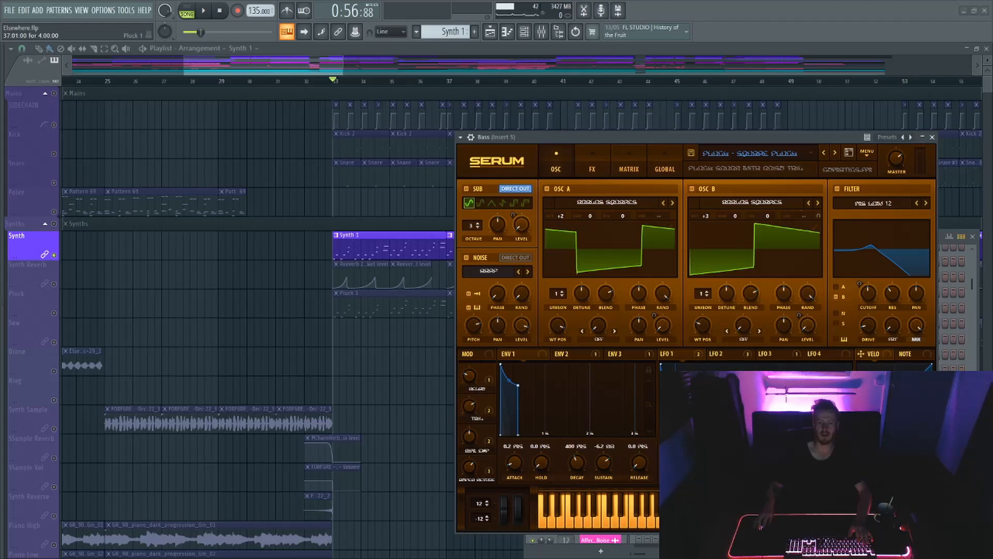
mouse_move(650, 276)
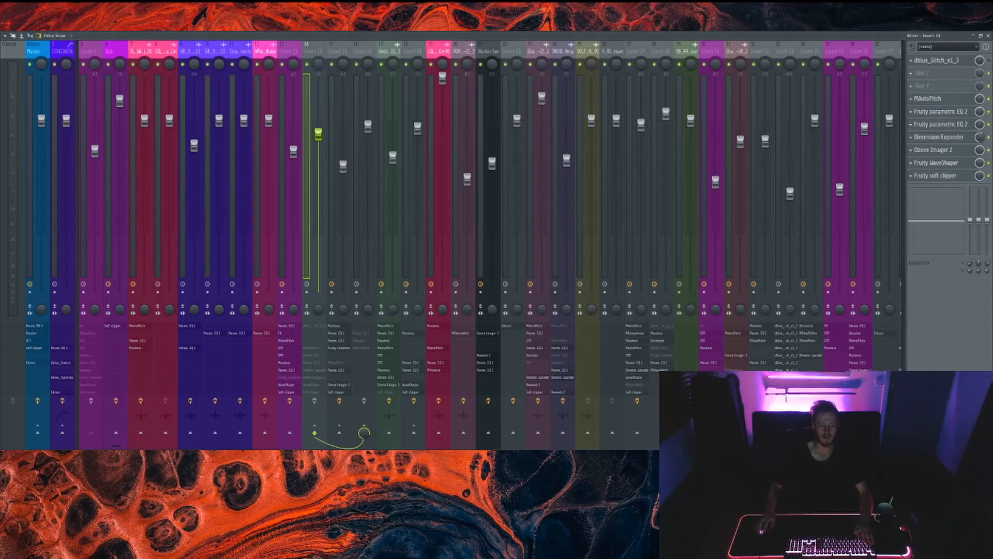
mouse_move(133, 129)
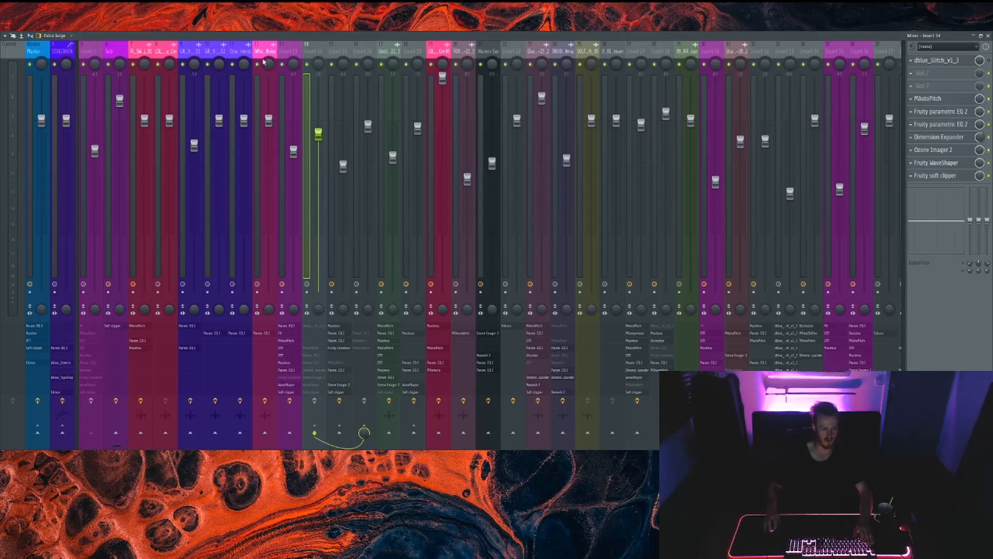
mouse_move(365, 64)
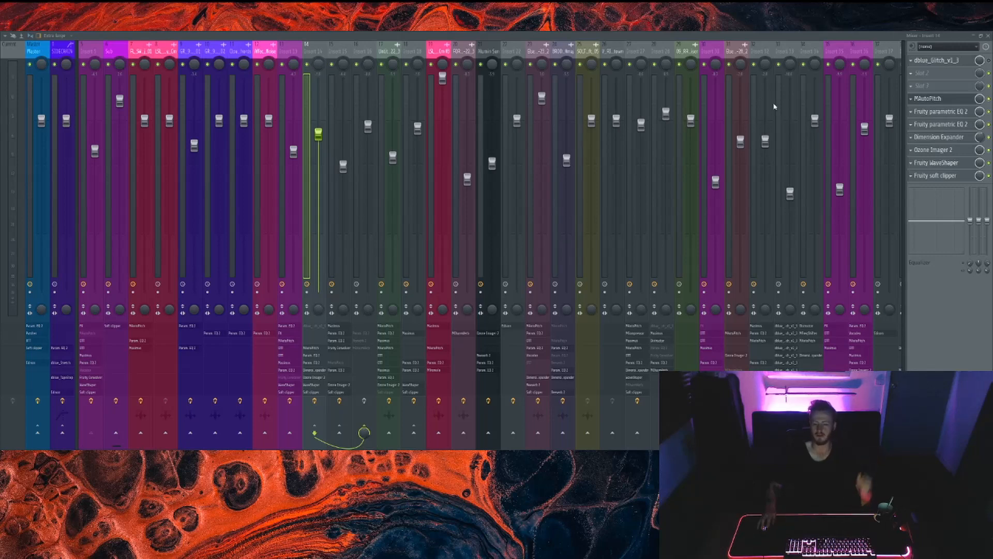
mouse_move(835, 106)
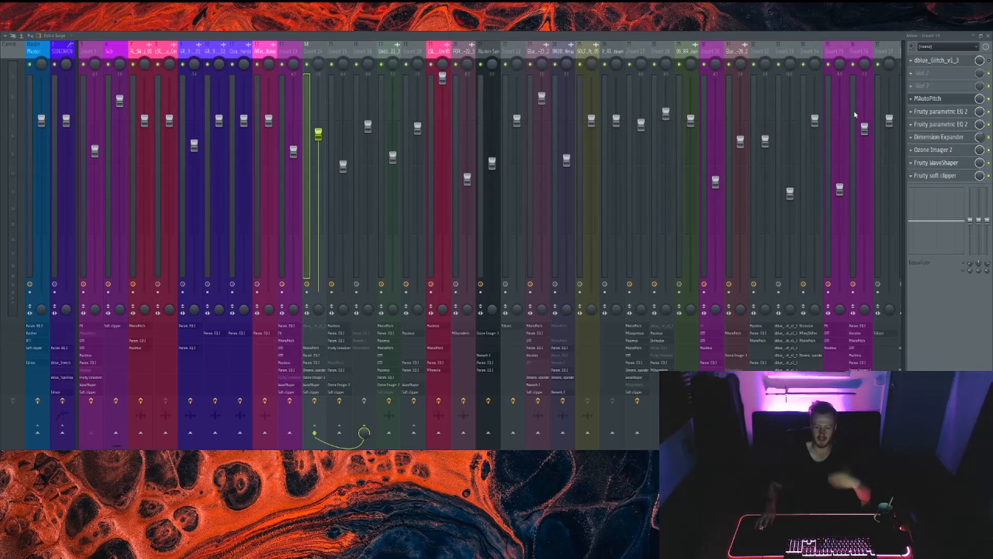
mouse_move(861, 116)
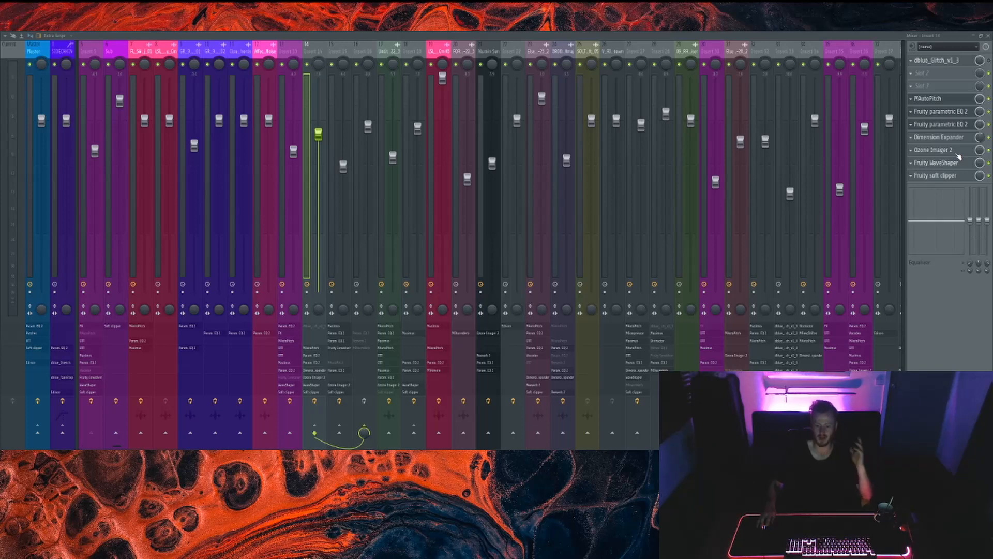
mouse_move(969, 170)
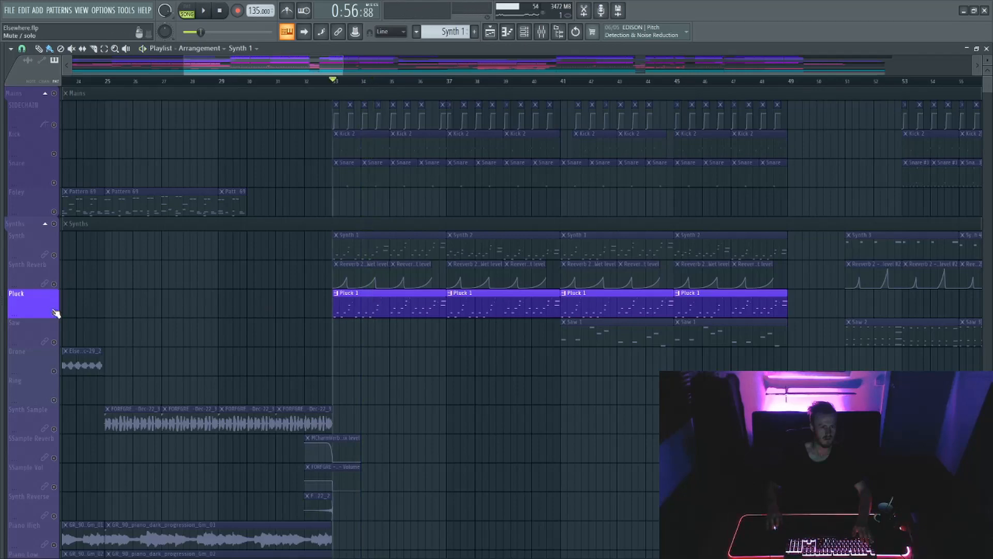
scroll(down, 3)
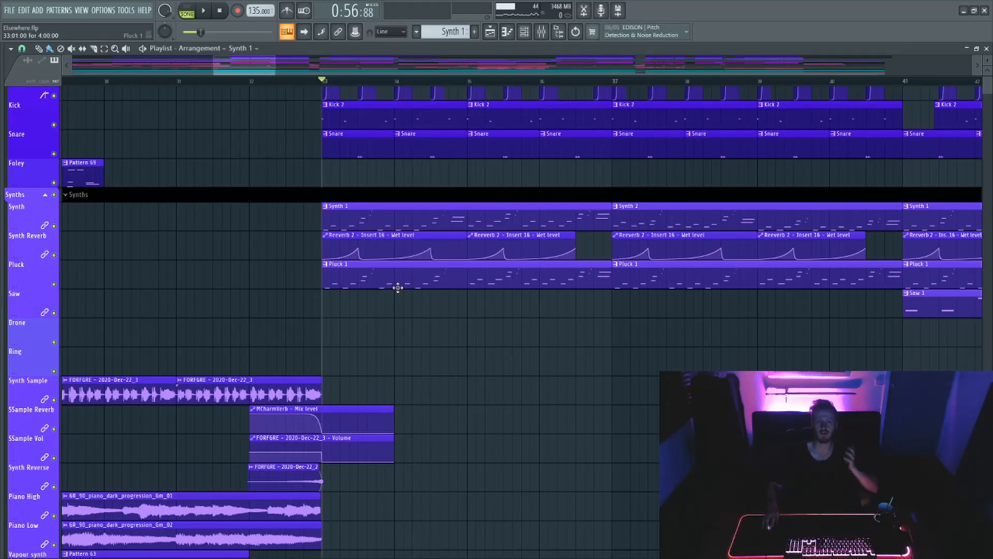
scroll(down, 3)
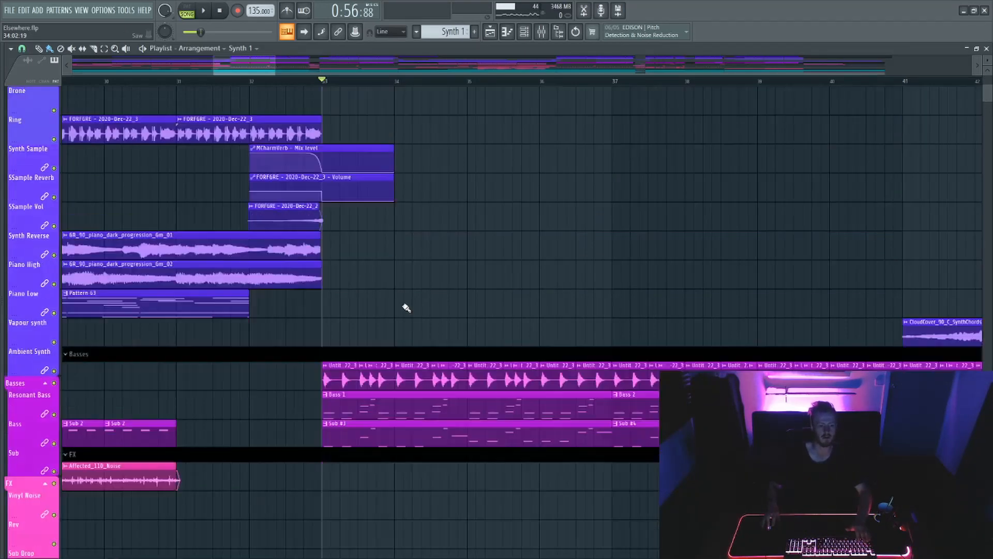
scroll(down, 3)
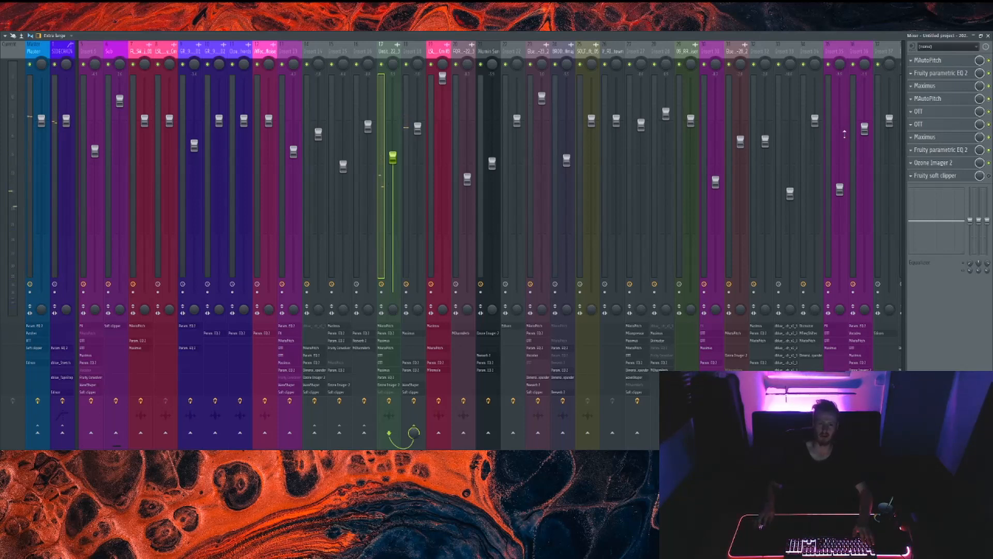
mouse_move(850, 127)
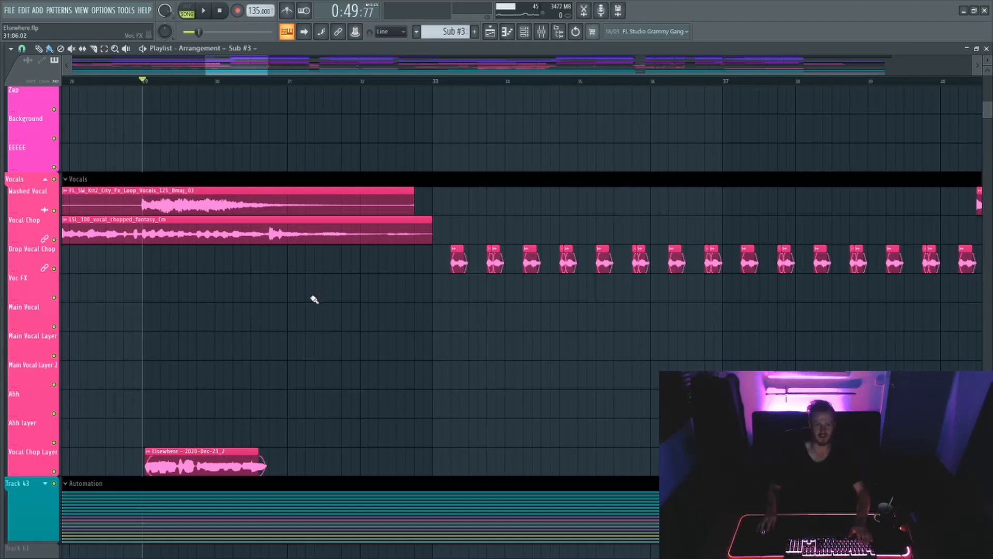
mouse_move(319, 294)
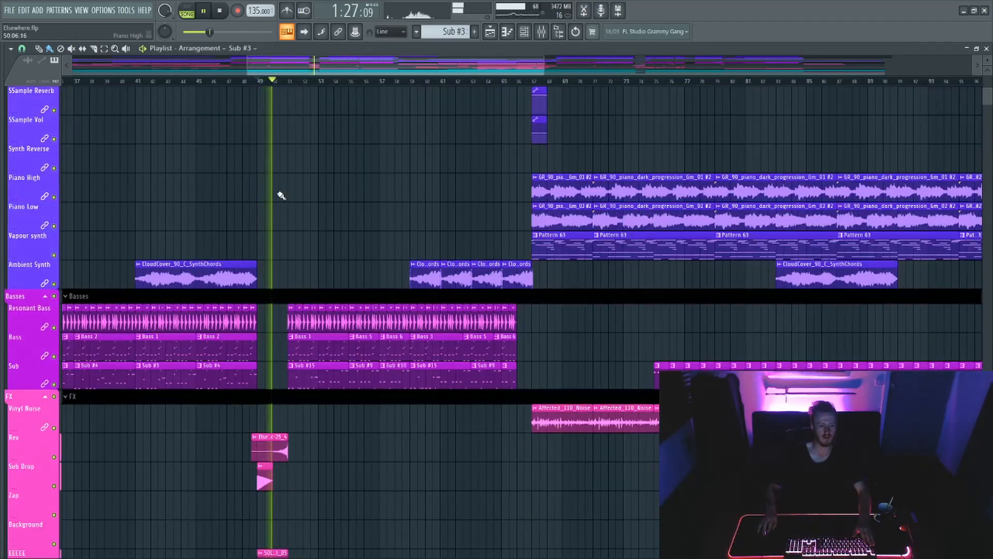
Scroll the Playlist down to the Basses and FX groups around bar 49
scroll(down, 3)
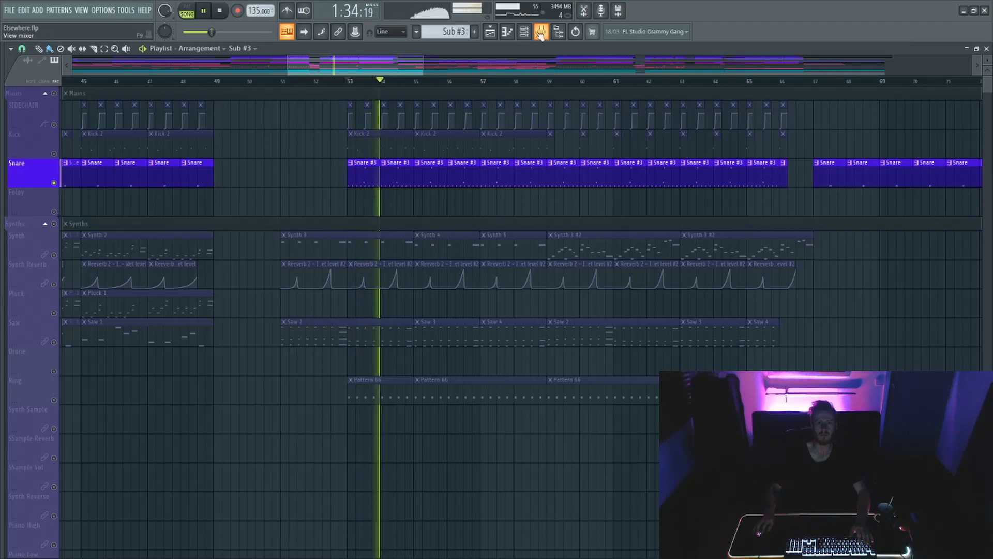
Stop playback of the Sub #3 arrangement at bar 53
click(539, 32)
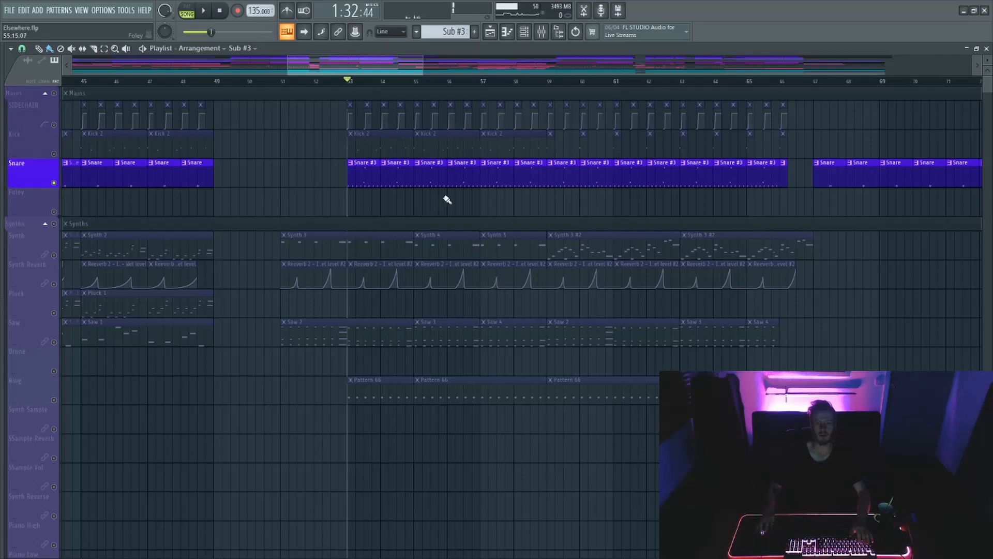
Restart playback and scroll to the Ring, Synth Sample and Basses tracks
click(197, 82)
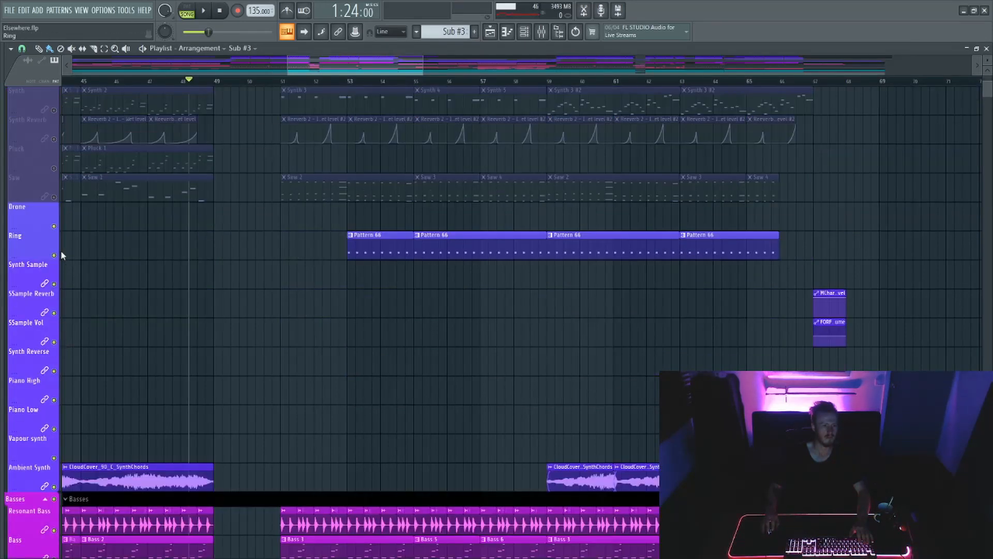
scroll(down, 3)
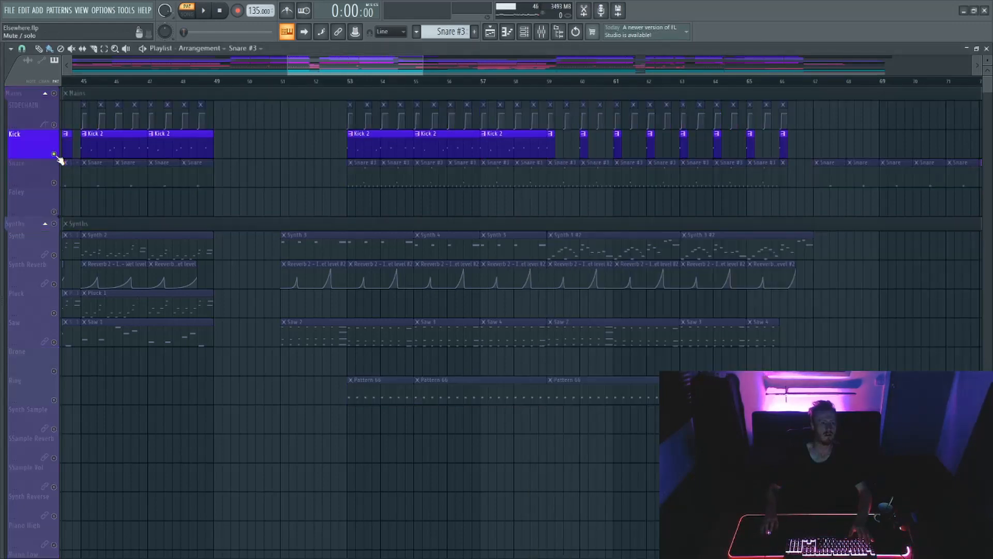
Hide the Channel Rack and scroll the Playlist right past bar 70
scroll(right, 3)
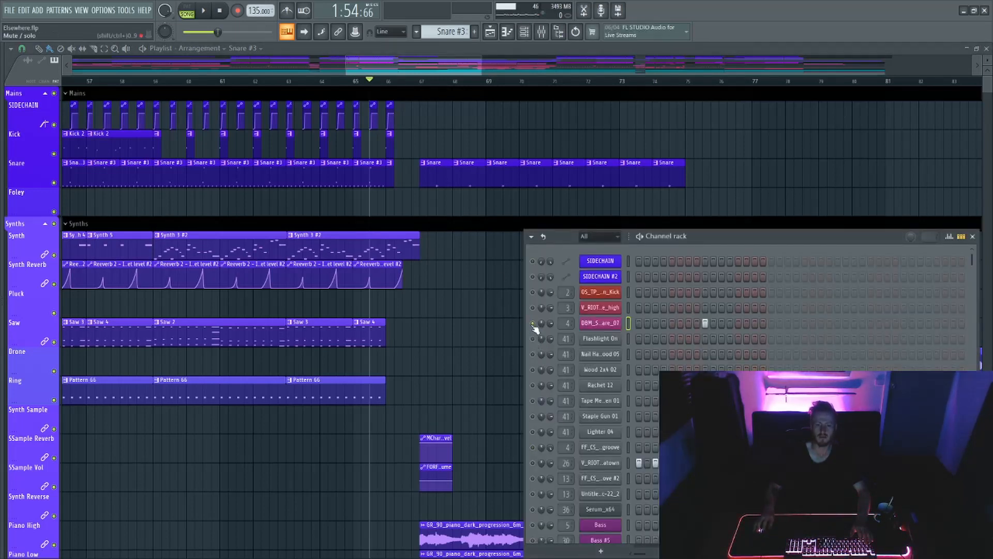
click(973, 236)
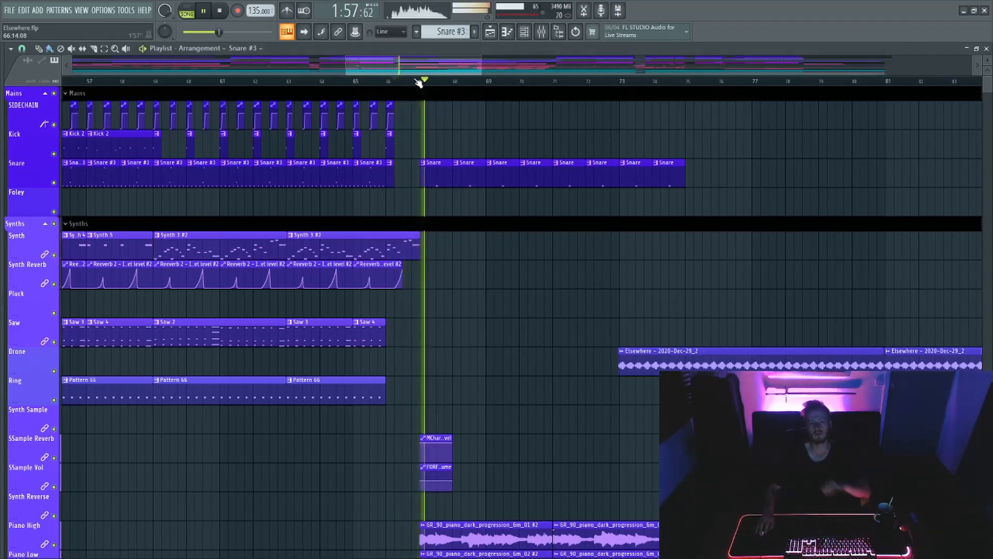
scroll(right, 3)
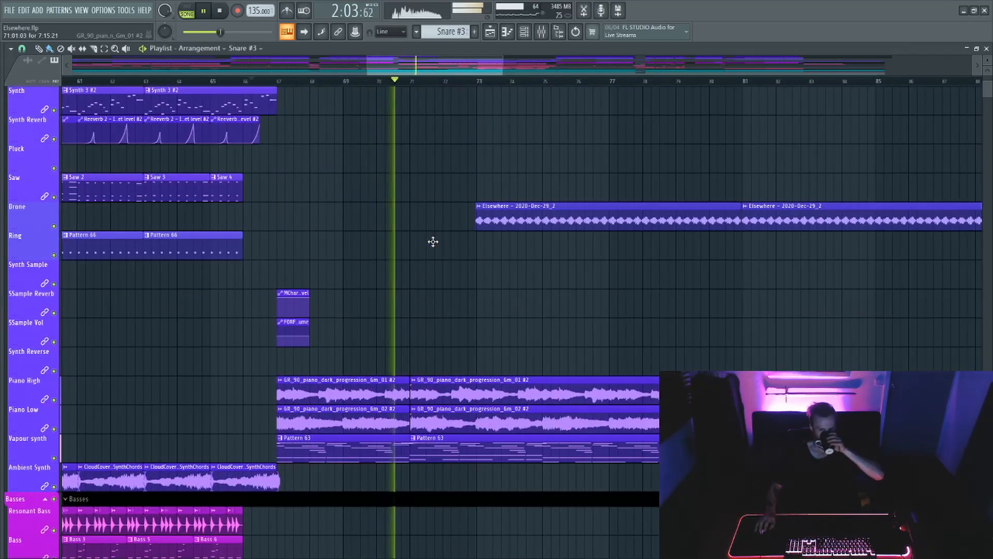
scroll(down, 3)
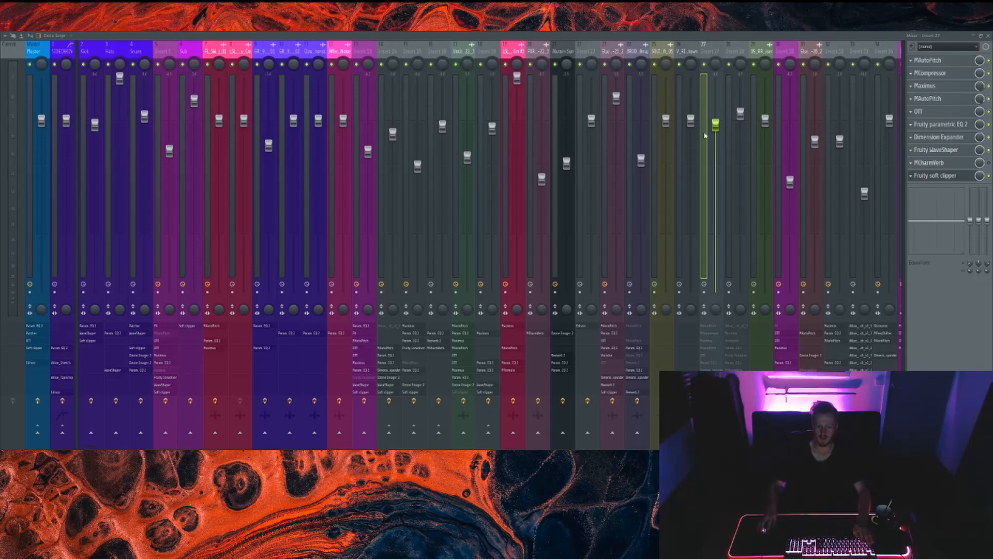
mouse_move(726, 55)
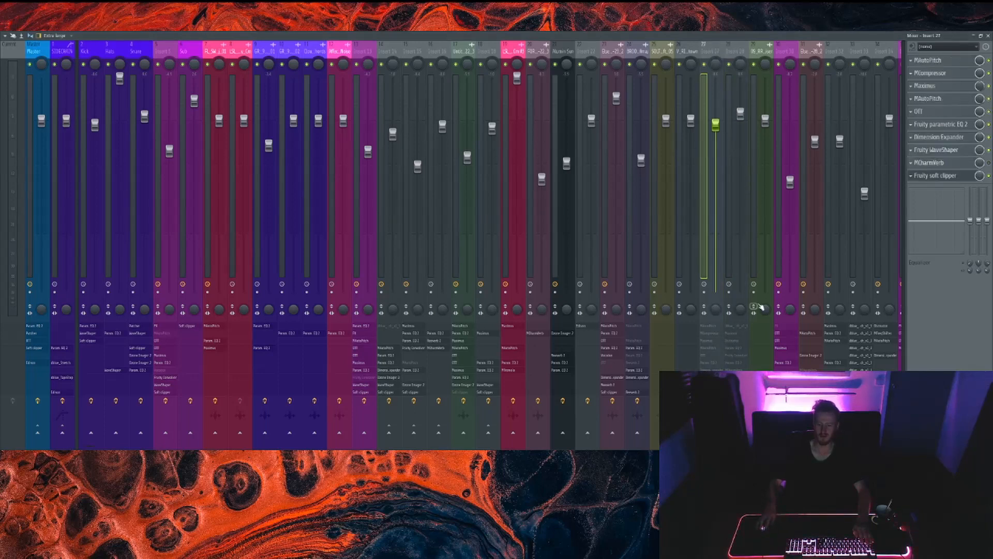
mouse_move(756, 341)
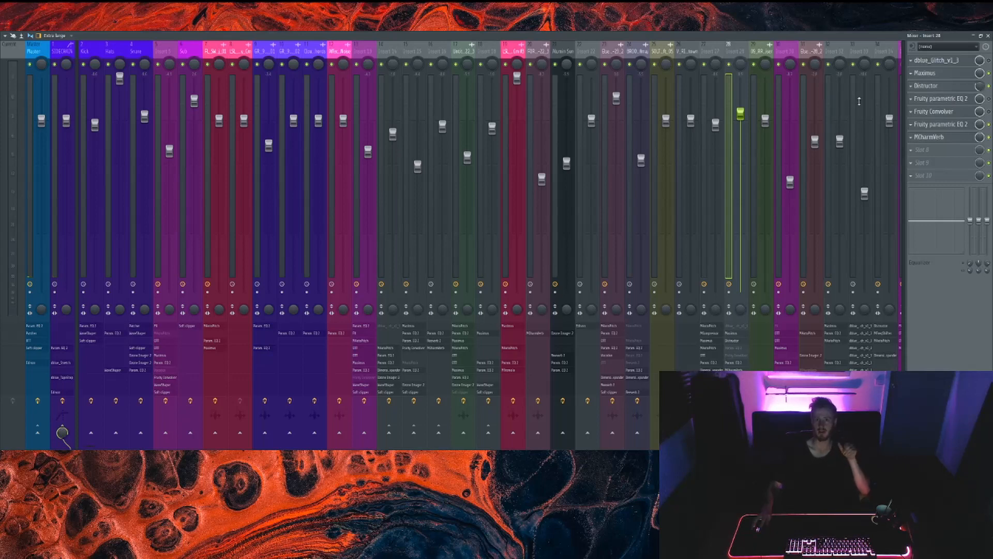
mouse_move(860, 96)
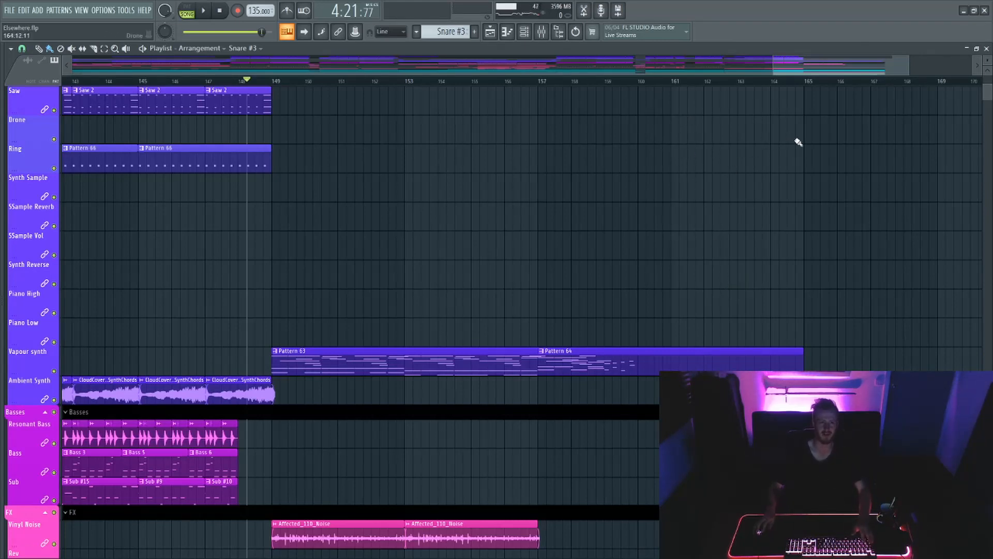
mouse_move(806, 130)
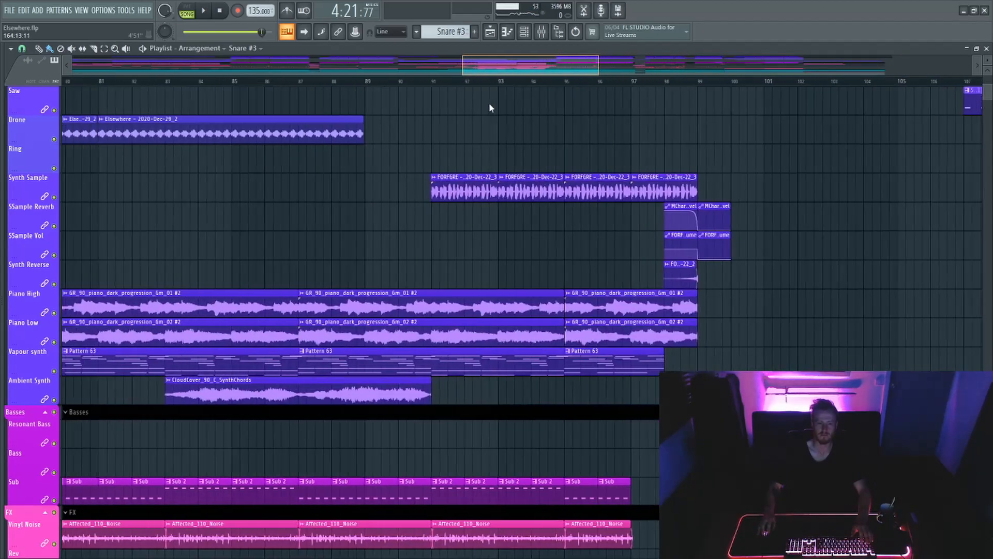
Scroll down to the vocal tracks and place the song position just before bar 116
scroll(down, 3)
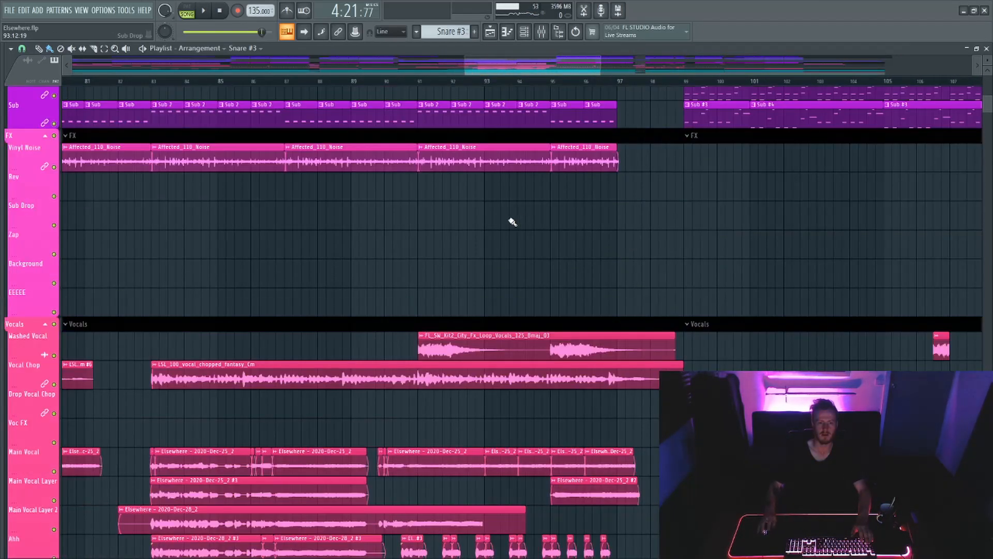
scroll(down, 3)
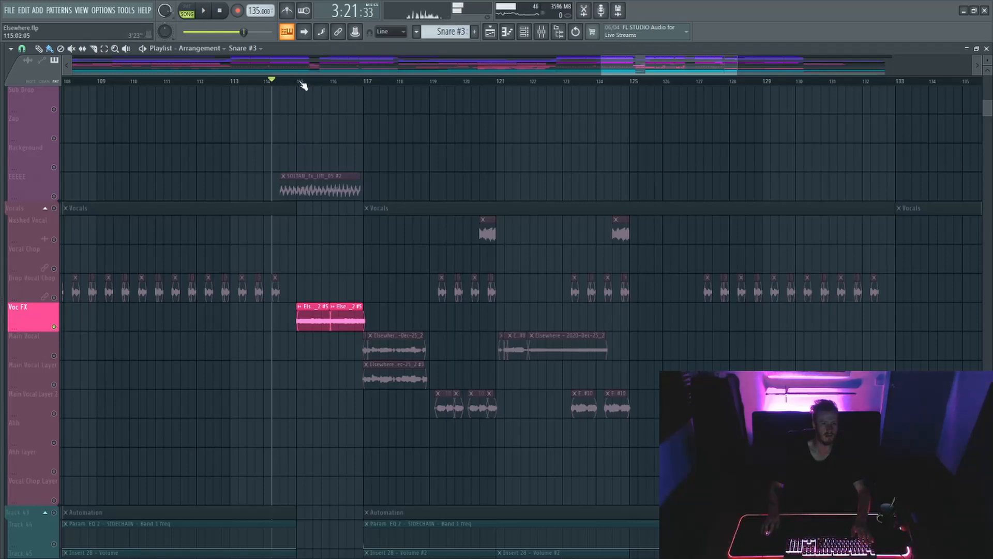
click(295, 82)
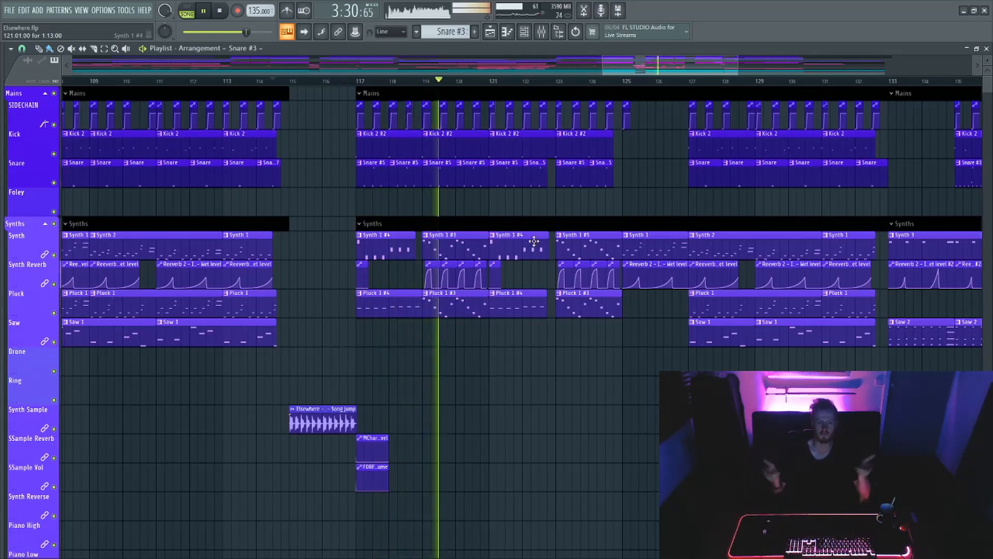
Scroll the playlist down to show the drum, synth and bass tracks during playback
scroll(down, 3)
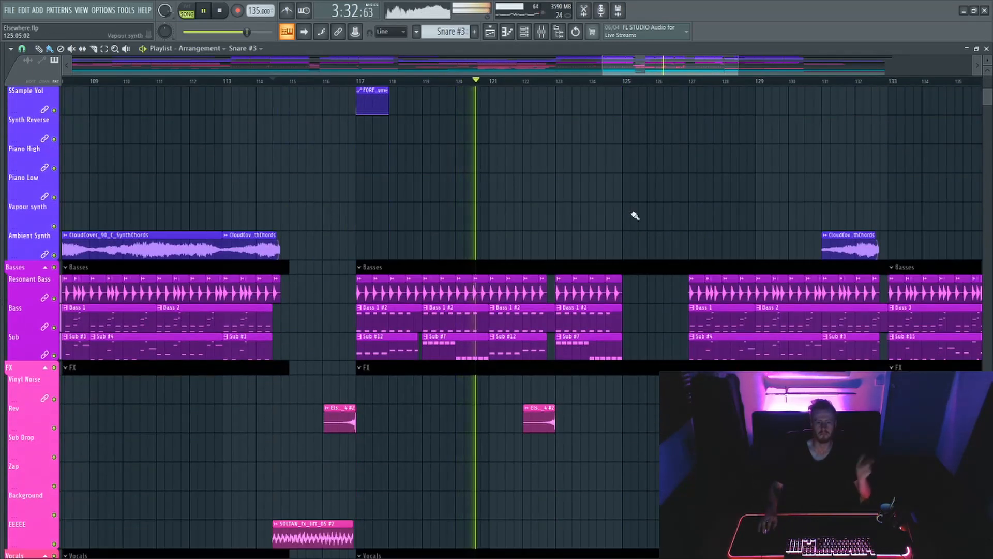